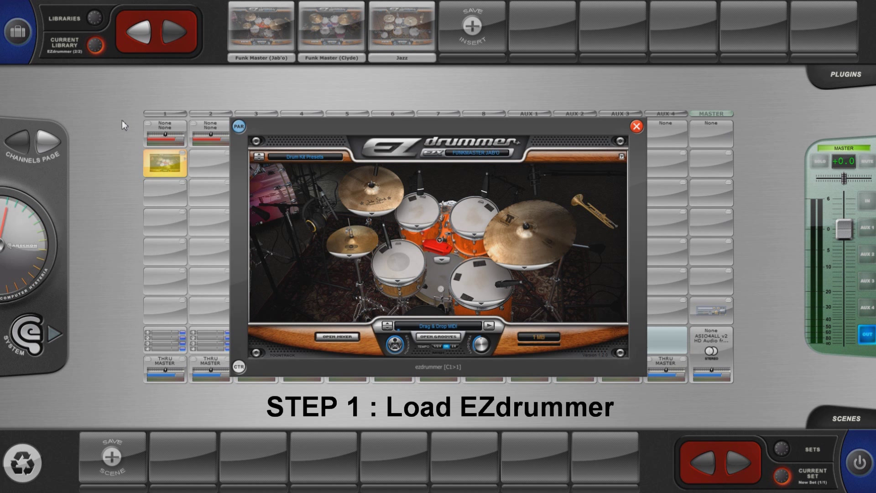
mouse_move(129, 196)
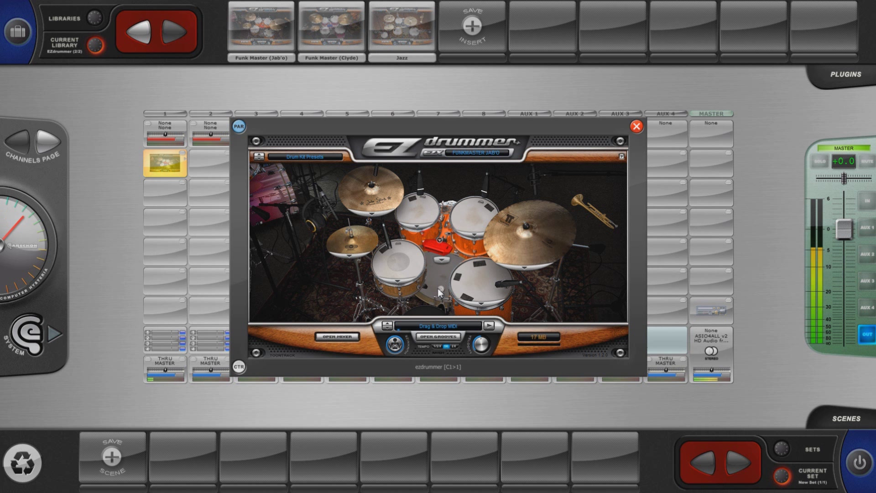
Set channel 1's MIDI input to MIDIIN2 (padKONTROL) and open EZdrummer's drum mixer.
click(165, 127)
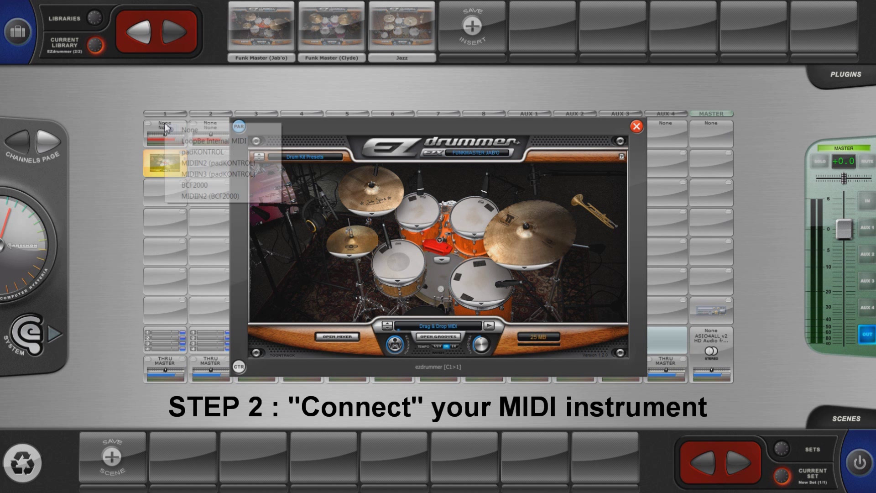
click(218, 164)
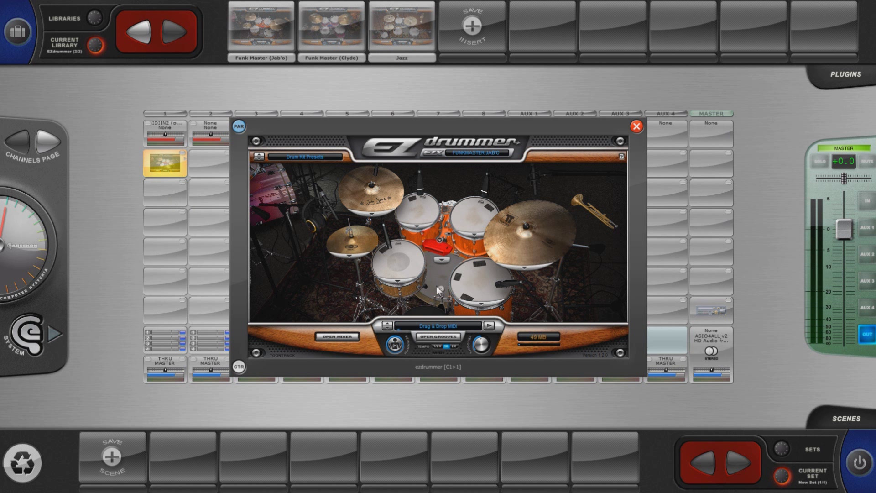
click(336, 336)
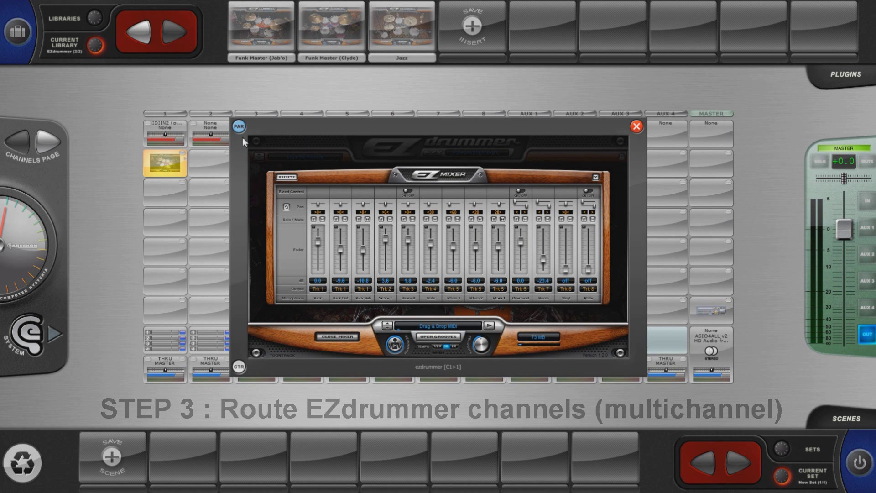
Route EZdrummer's MultiOut EZ2 output to channel 2, then reopen its routing options.
right_click(166, 162)
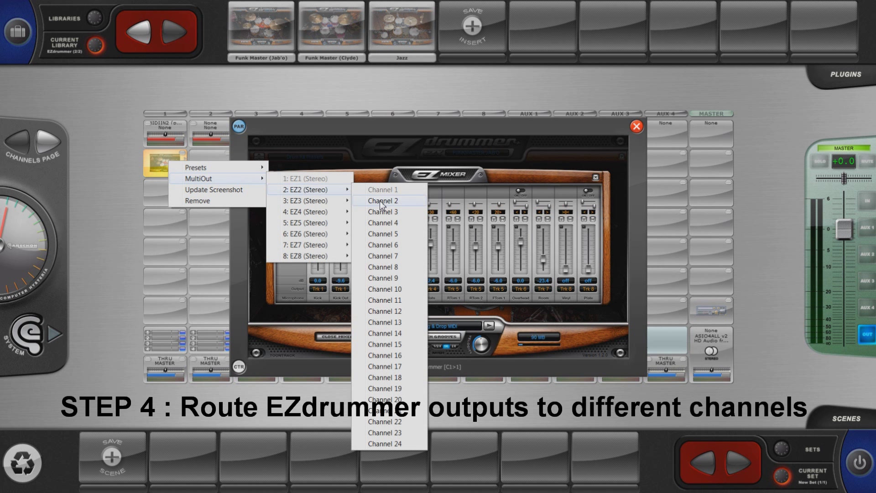
click(381, 189)
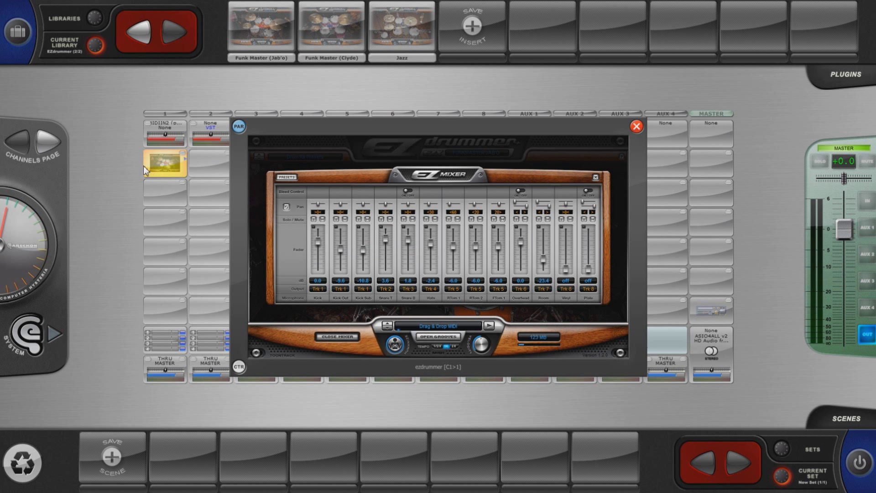
right_click(164, 161)
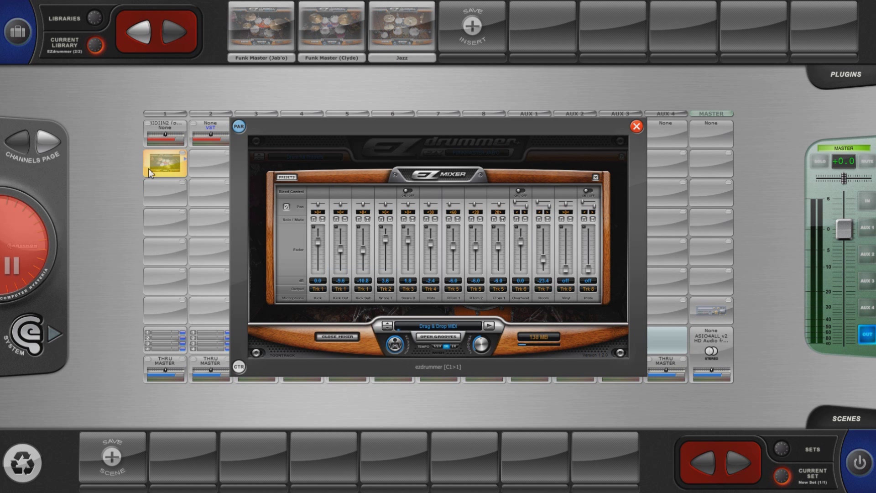
right_click(164, 162)
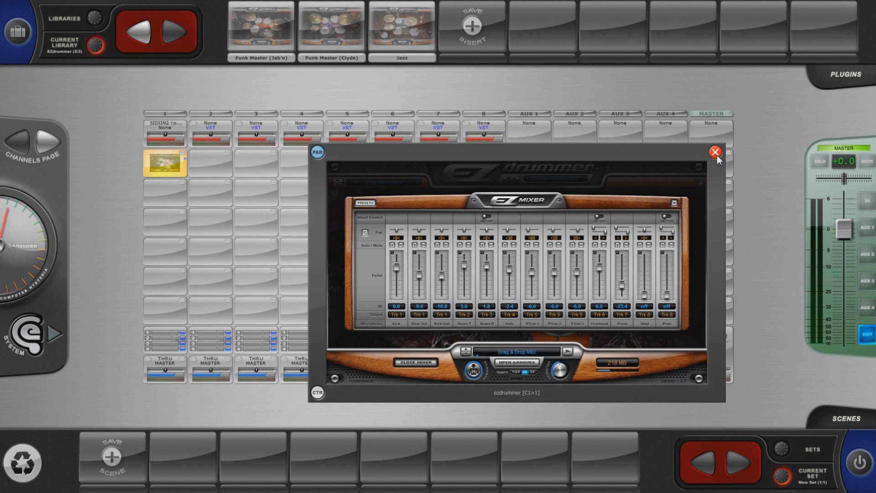
mouse_move(715, 186)
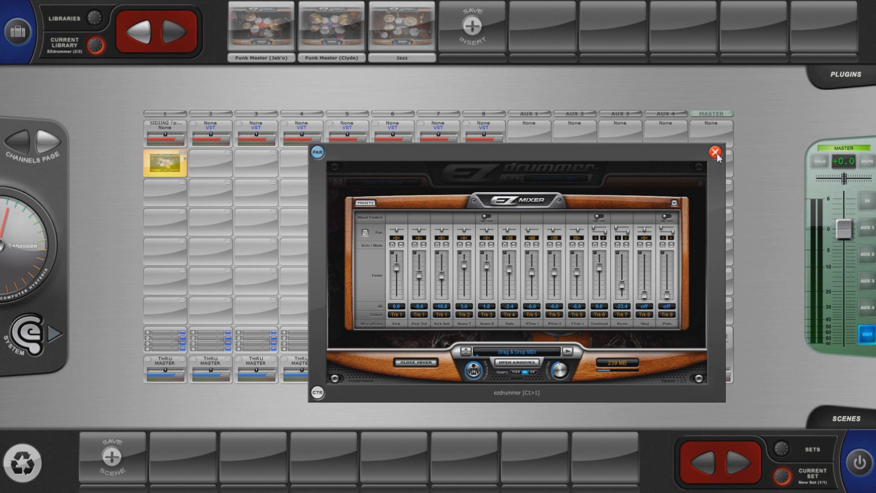
Close EZdrummer and load EZmix, found via 'ezm', into channel 1's next slot.
click(716, 152)
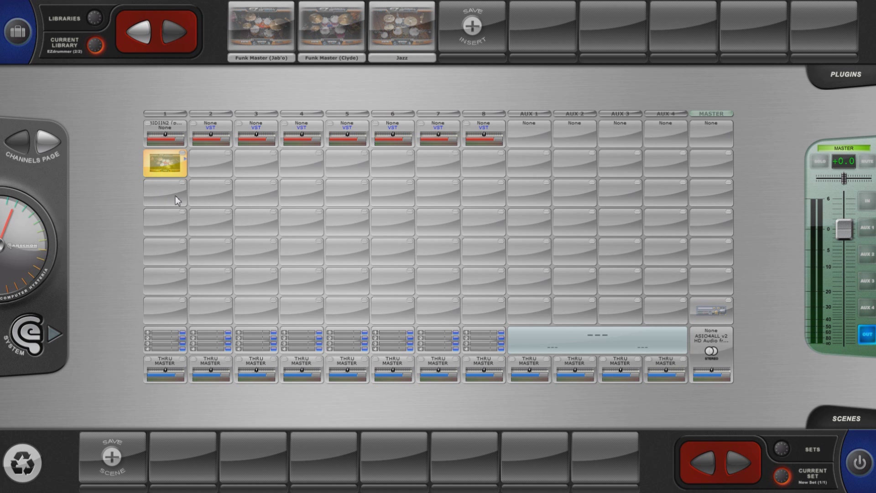
click(164, 163)
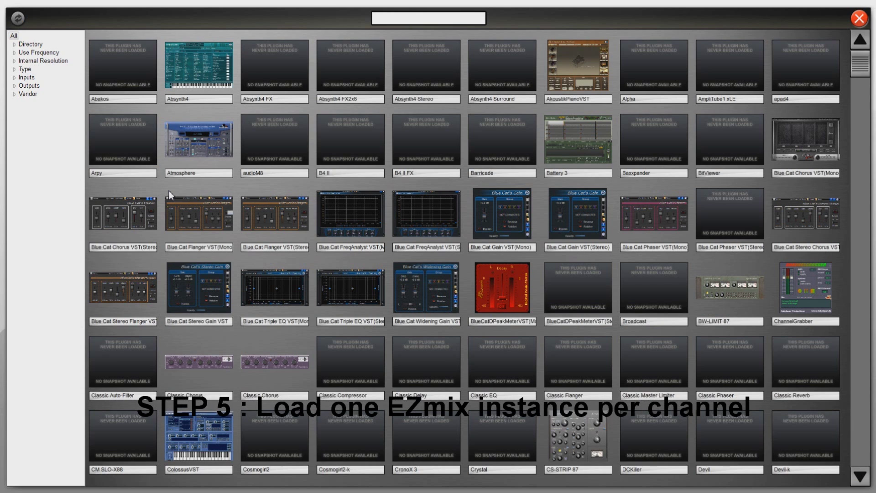
text(ezm)
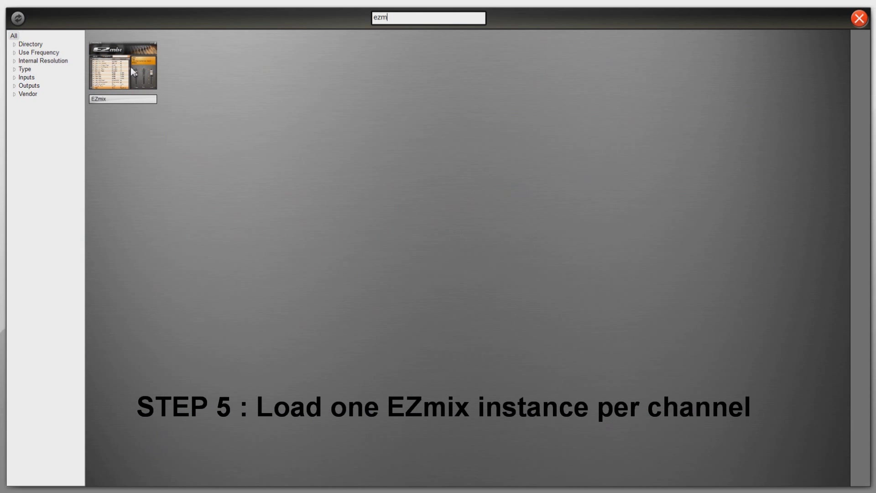
double_click(122, 65)
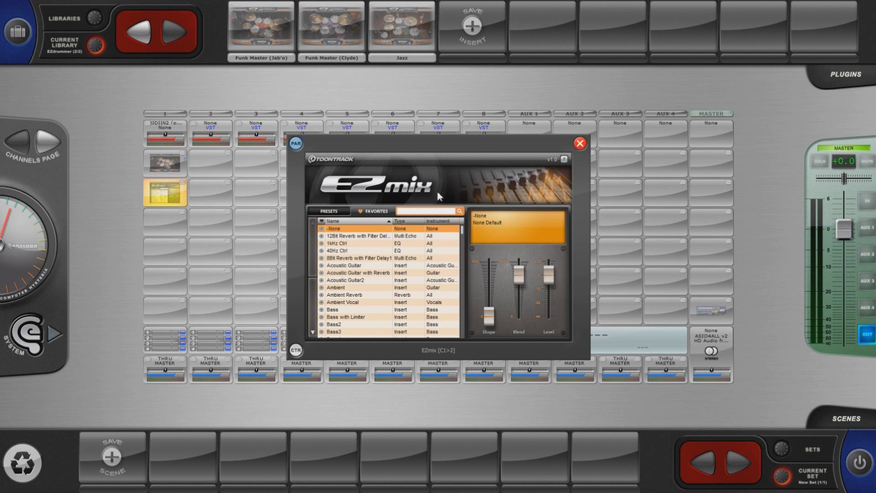
Apply the Warm Kick3 preset to channel 1's EZmix and adjust its Shape amount.
scroll(down, 3)
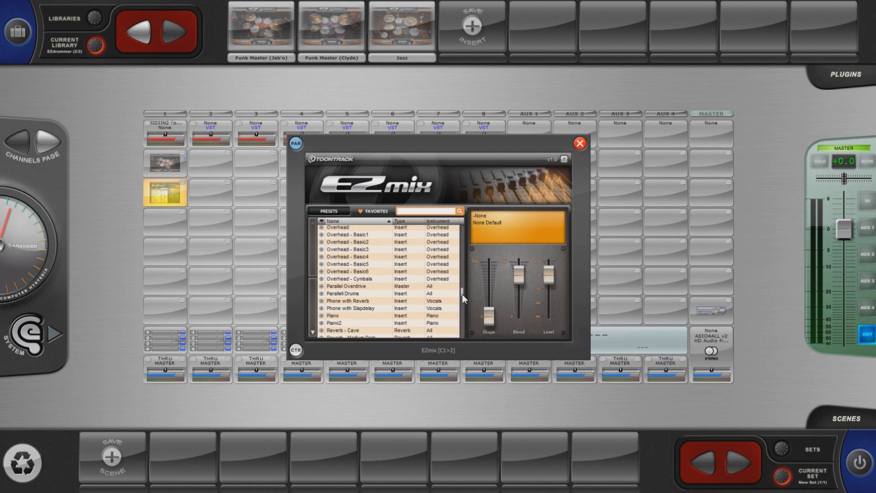
scroll(down, 3)
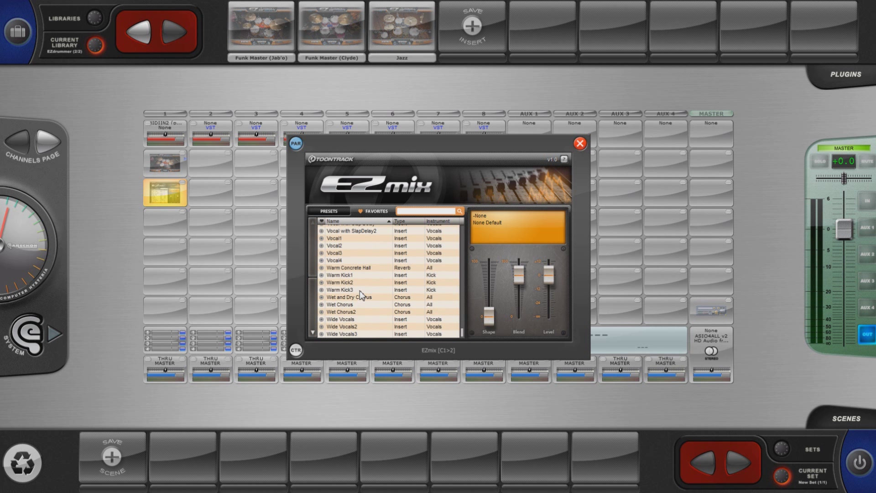
click(354, 289)
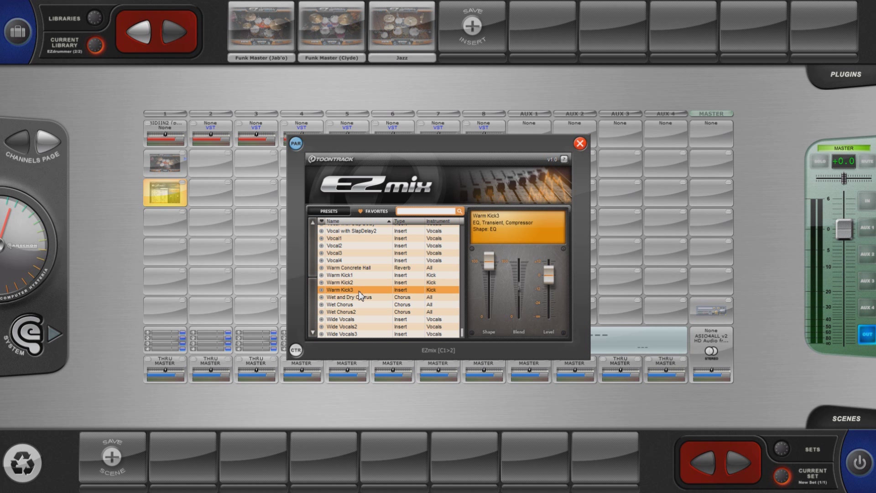
drag(489, 265, 488, 313)
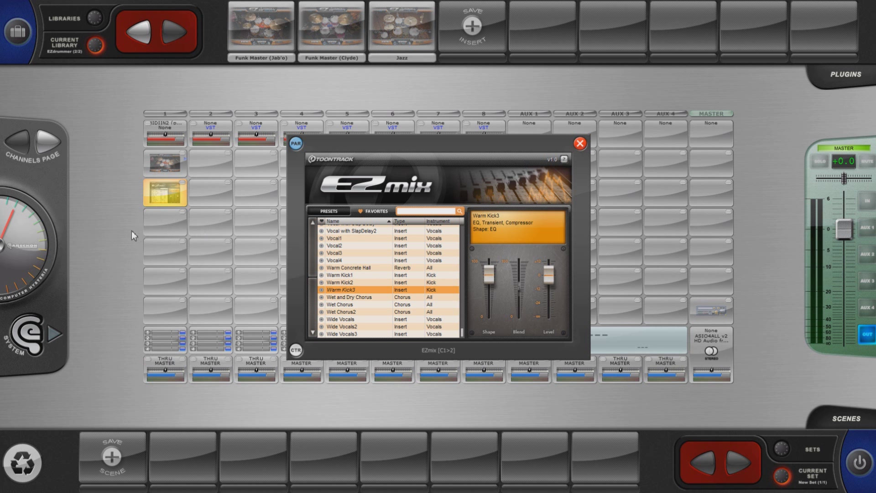
mouse_move(167, 195)
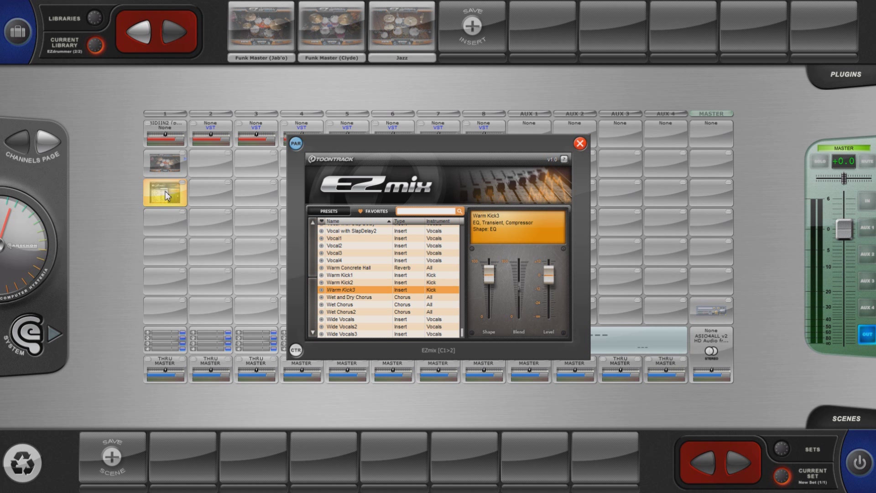
Give channel 2 an EZmix with Snare - Gate with Reverb, then add EZmix to channel 3.
click(211, 163)
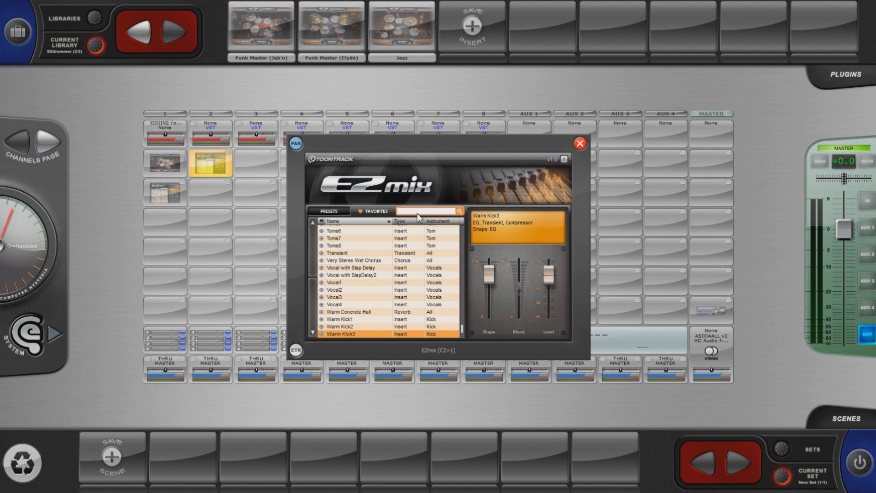
text(snare)
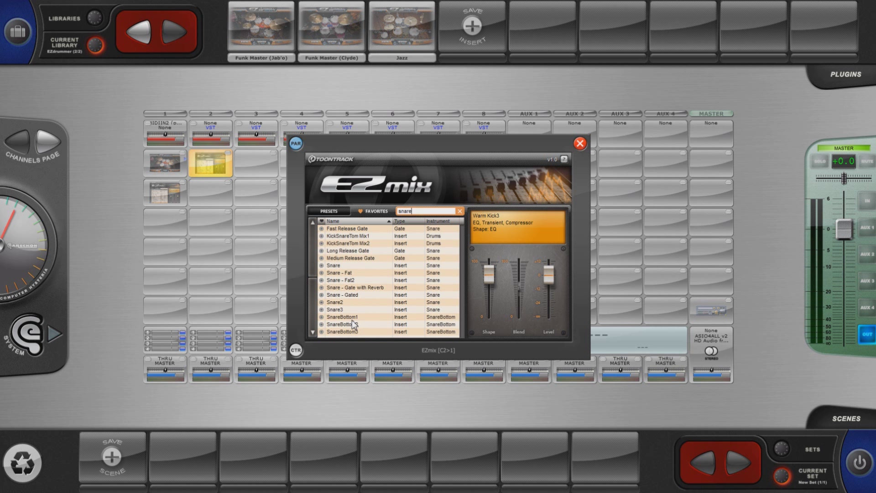
click(355, 287)
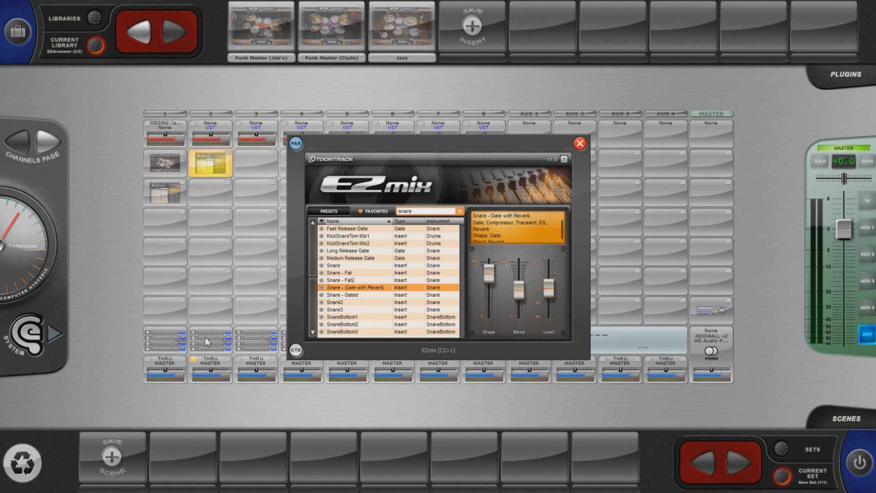
click(580, 144)
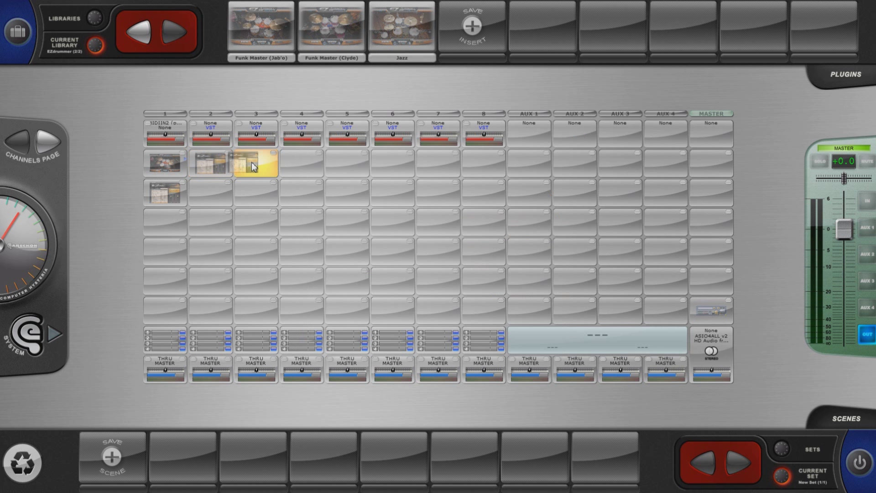
Apply SnareBottom3 to channel 3's EZmix, adjust its Shape amount, and close the window.
click(256, 162)
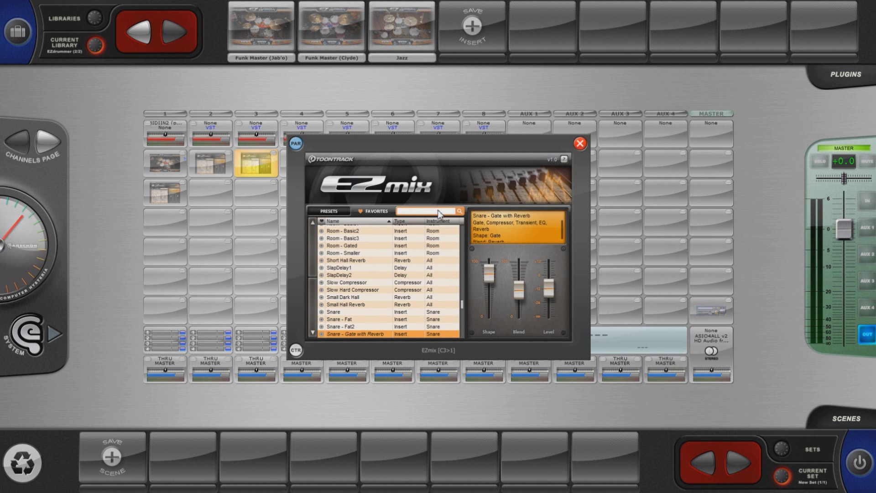
text(snare)
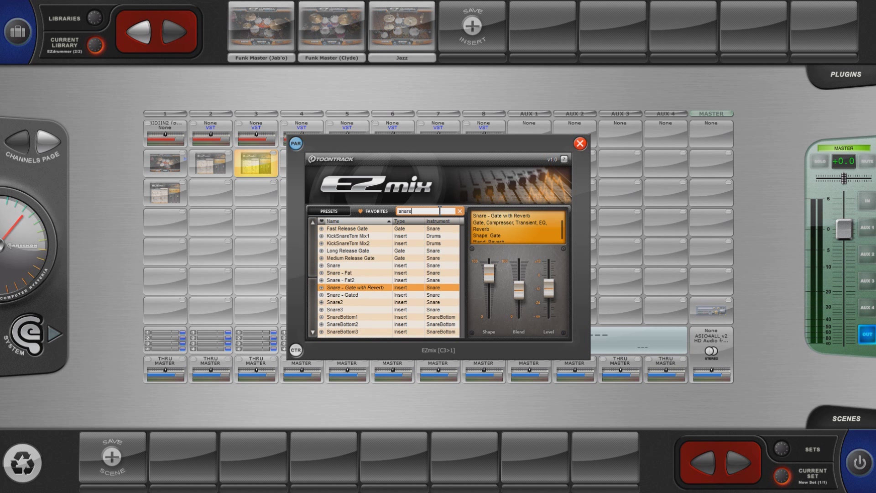
mouse_move(361, 336)
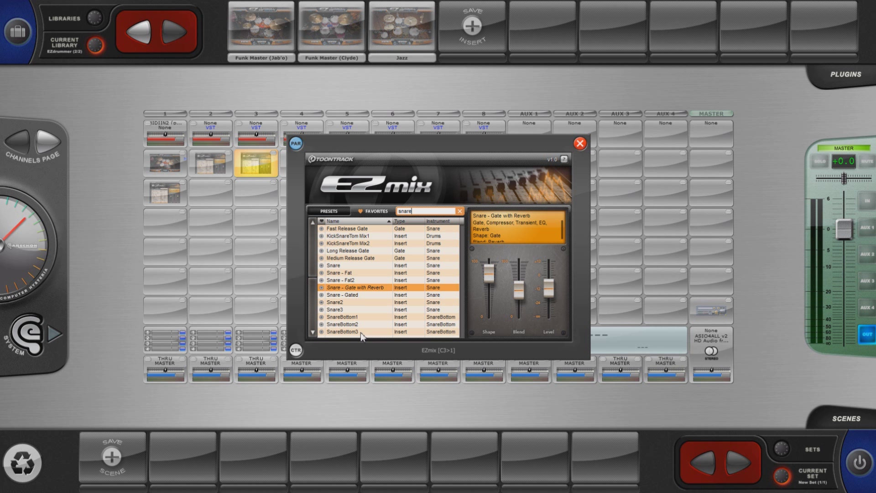
click(358, 331)
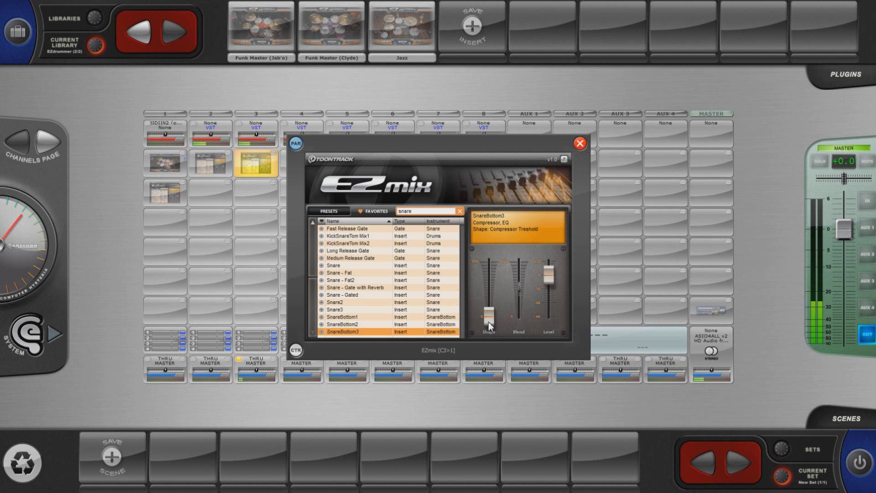
drag(488, 325, 488, 280)
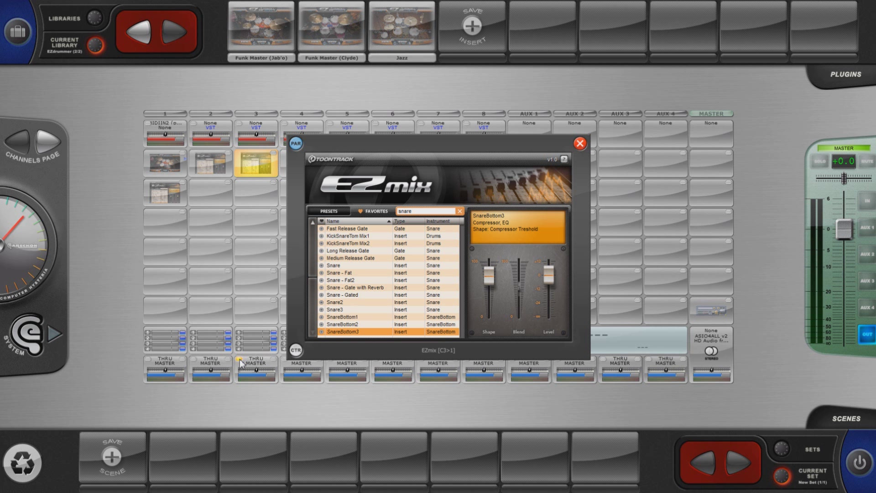
click(579, 143)
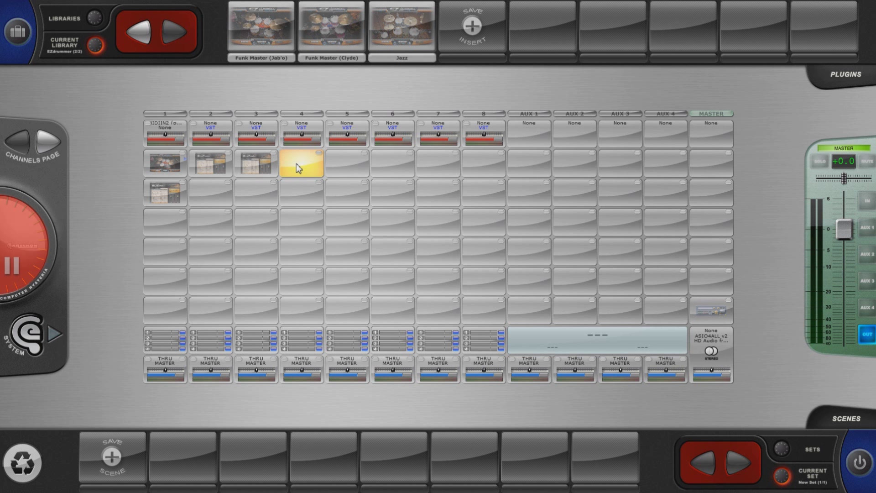
Search channel 4's EZmix presets for 'hats', close it, and load EZmix onto channel 5.
click(301, 162)
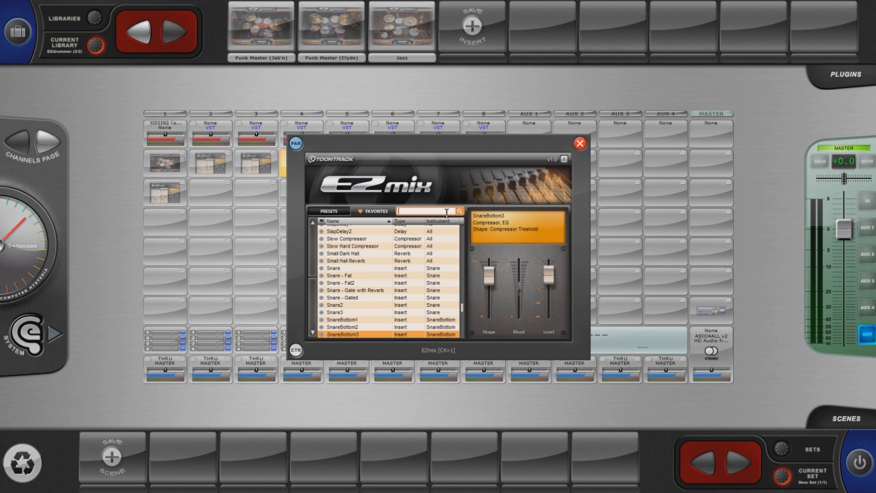
text(hats)
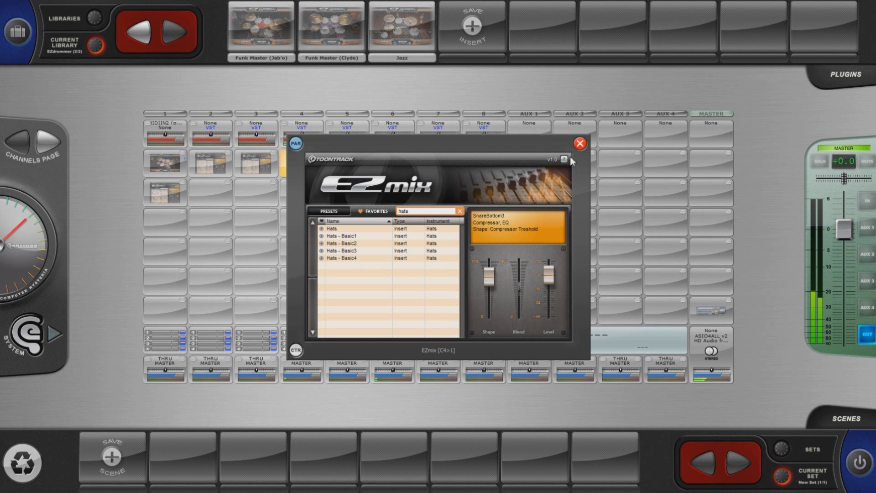
click(579, 142)
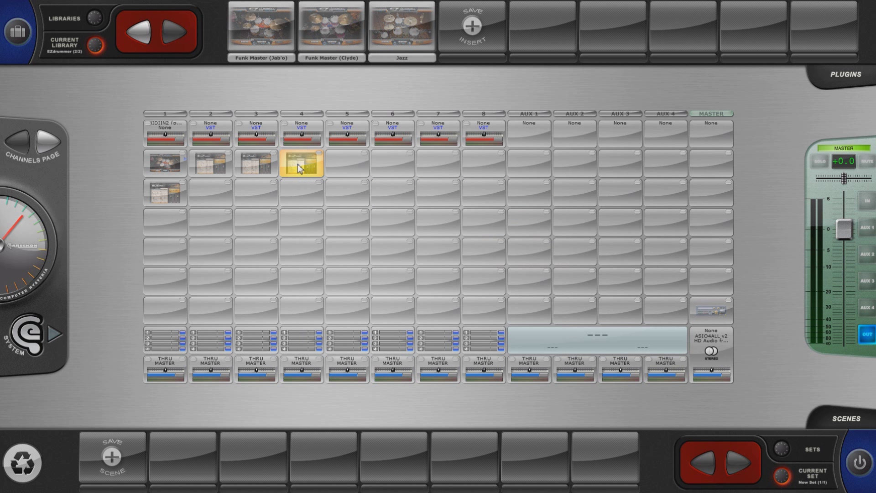
click(301, 163)
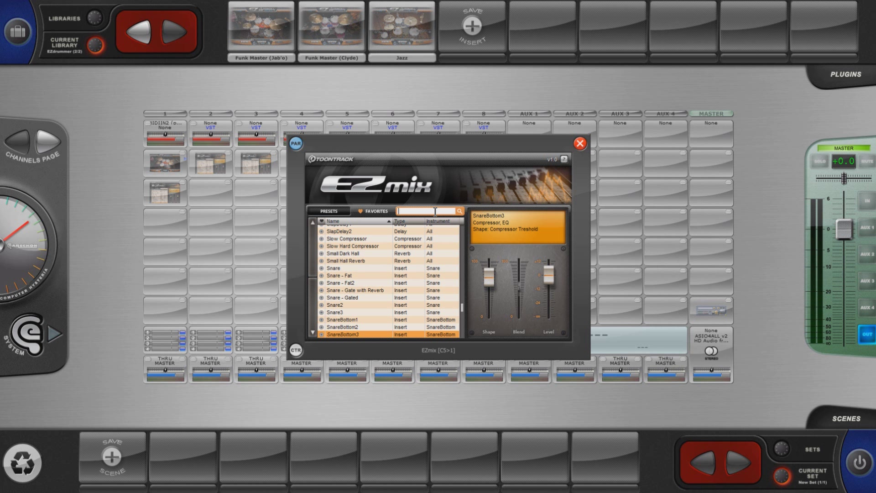
Apply the Toms5 preset, found via 'tom', to channel 5's EZmix and close it.
text(tom)
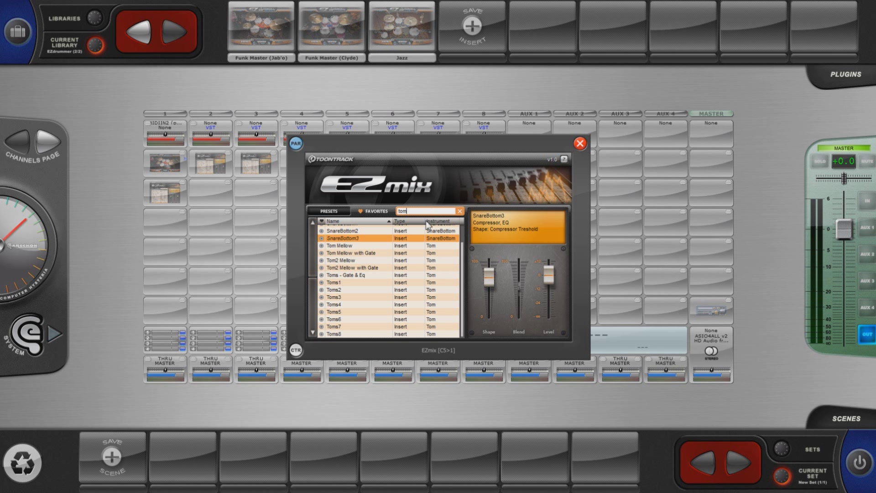
click(357, 311)
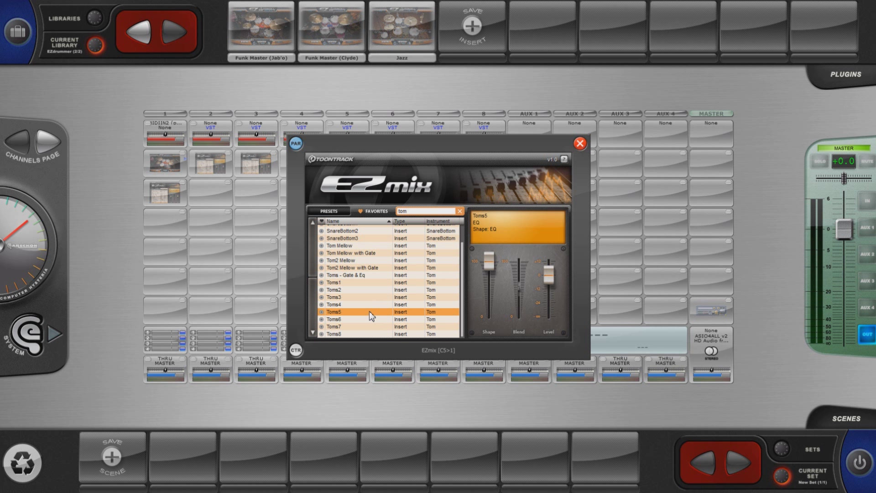
click(579, 144)
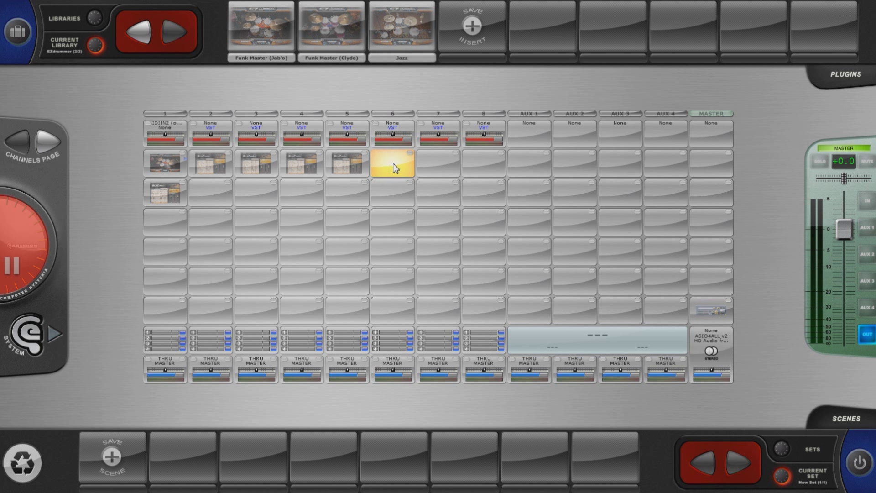
Load EZmix on channel 6 with the Overhead - Cymbals preset and close its window.
click(393, 167)
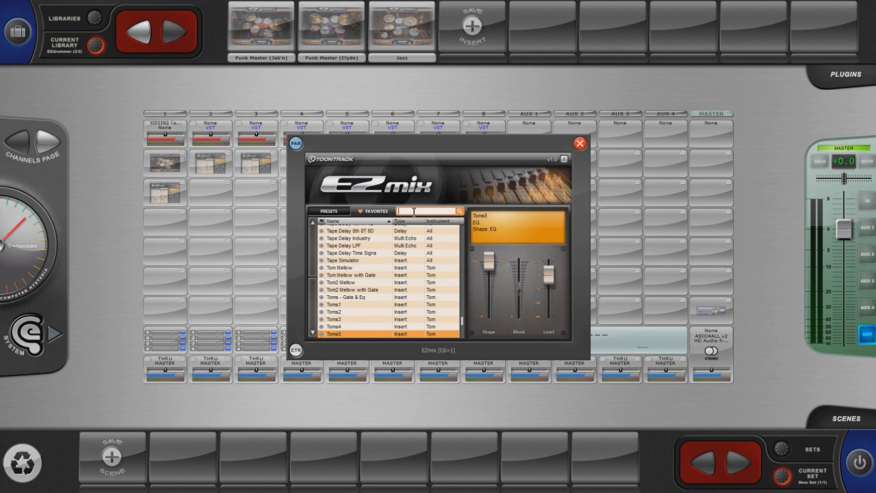
text(over)
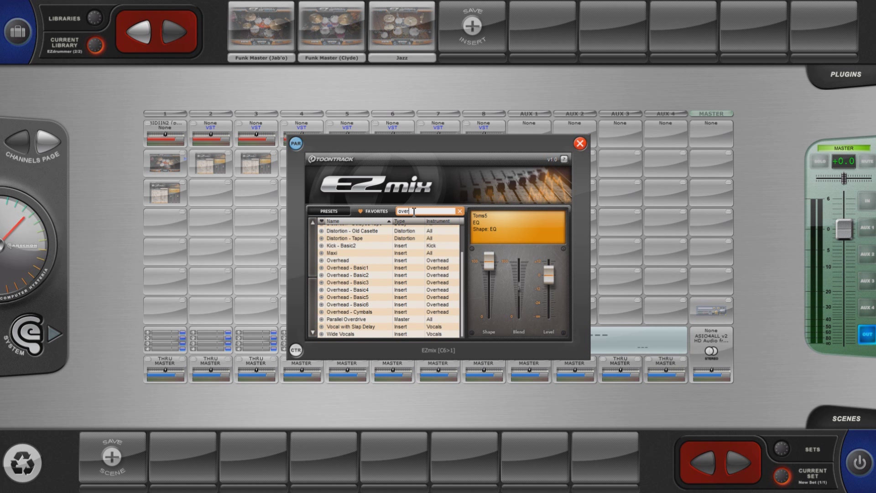
click(358, 311)
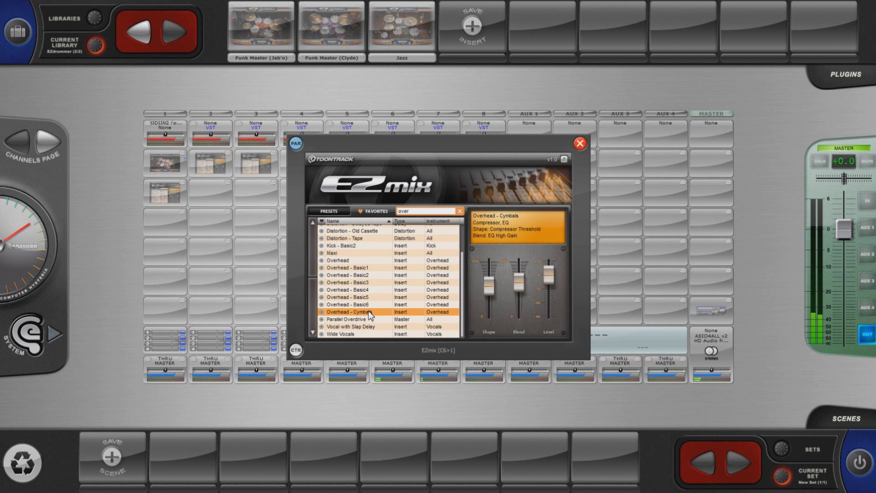
click(578, 144)
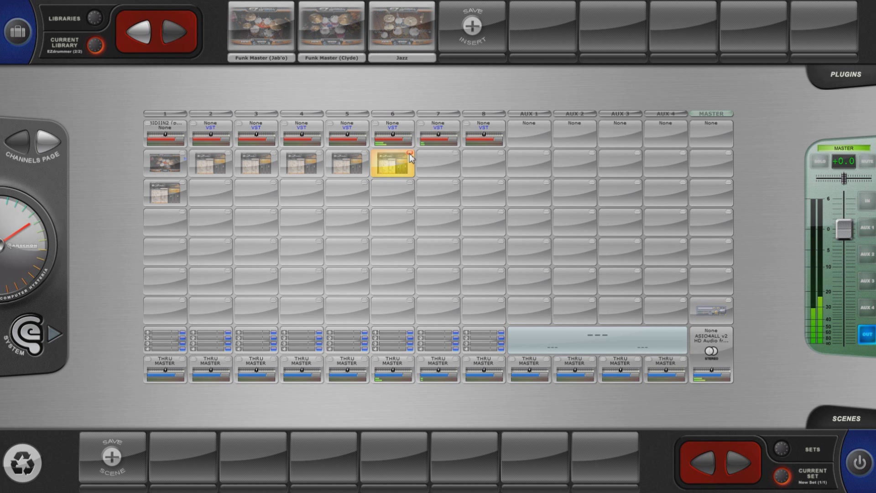
mouse_move(435, 291)
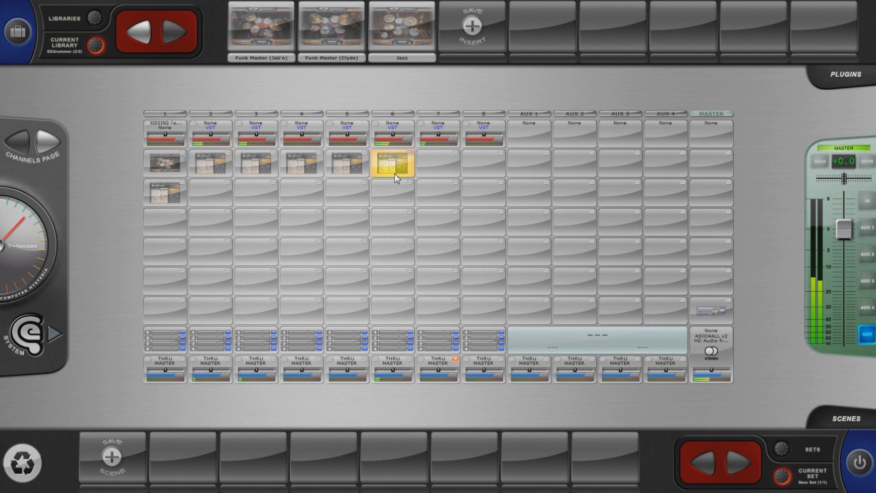
mouse_move(538, 163)
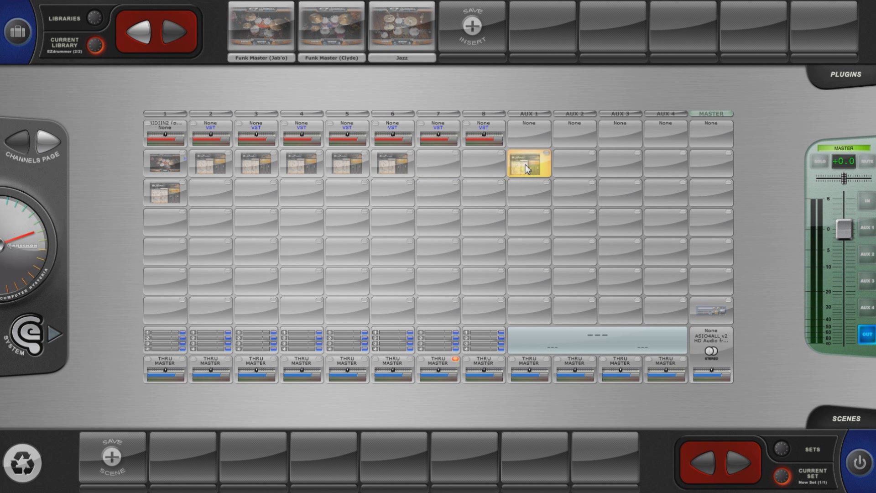
Apply the Mellow Verb preset, found via 'verb', to the aux 1 EZmix and close it.
click(528, 163)
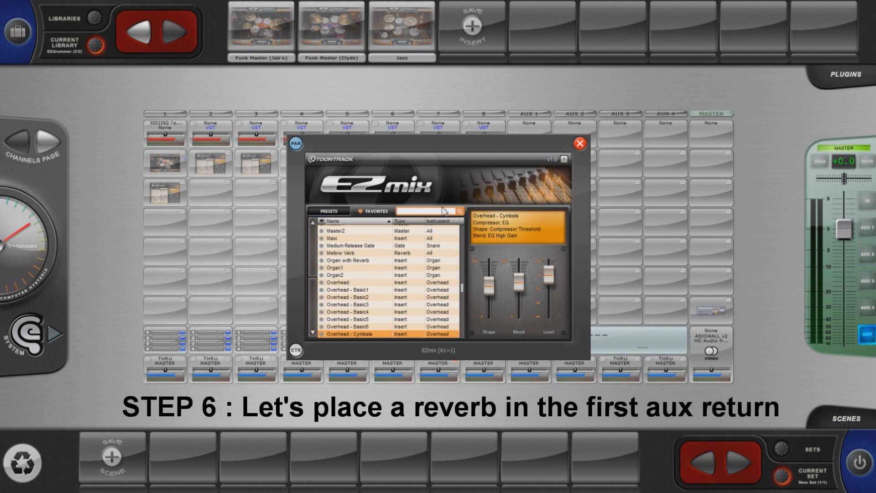
click(427, 212)
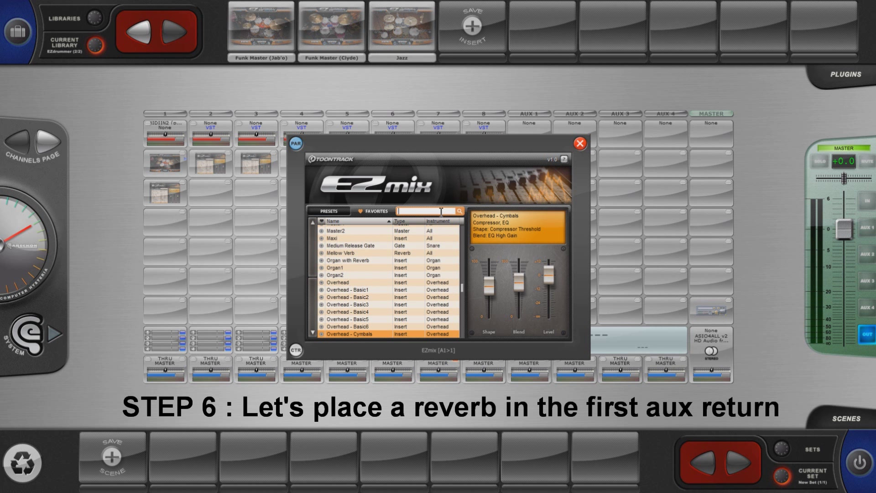
text(verb)
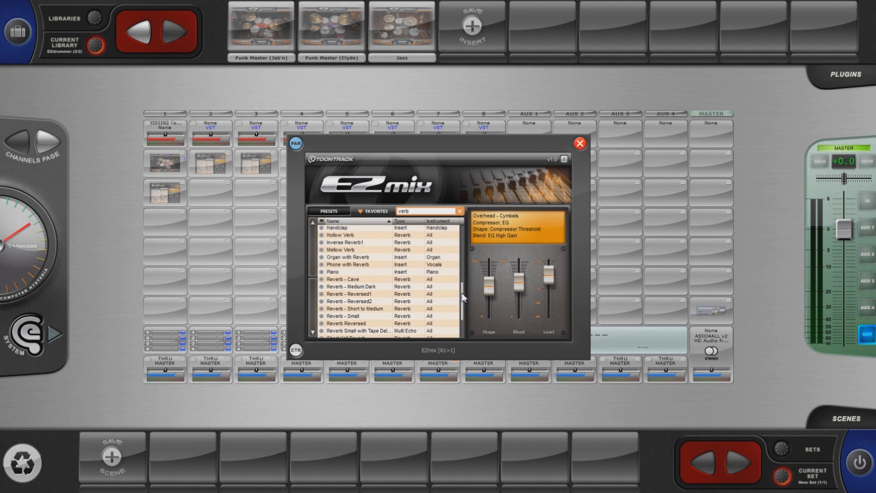
scroll(down, 3)
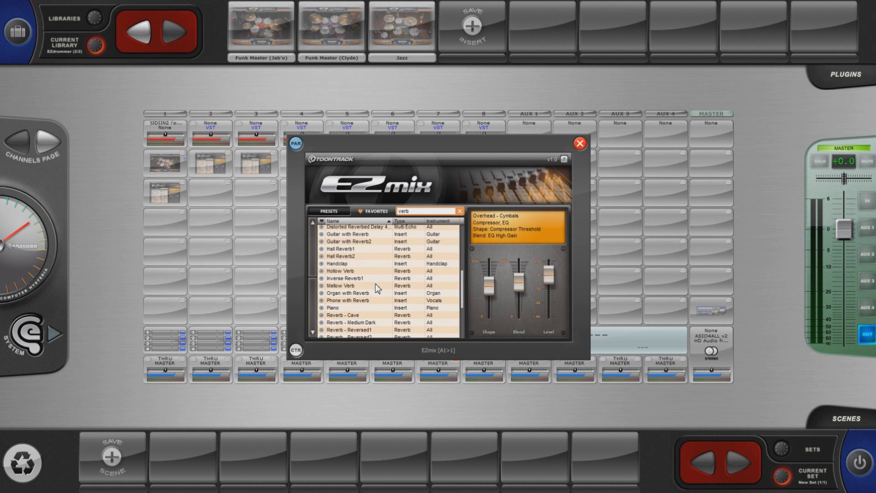
click(363, 286)
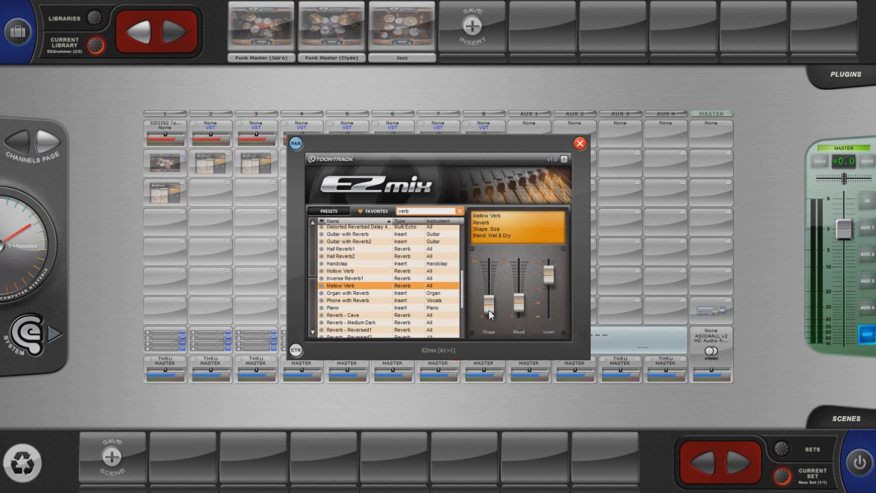
mouse_move(530, 218)
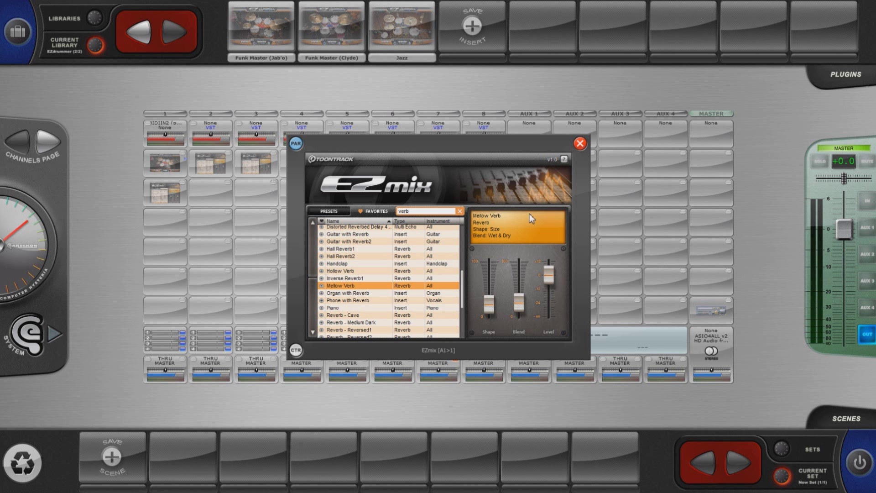
click(580, 144)
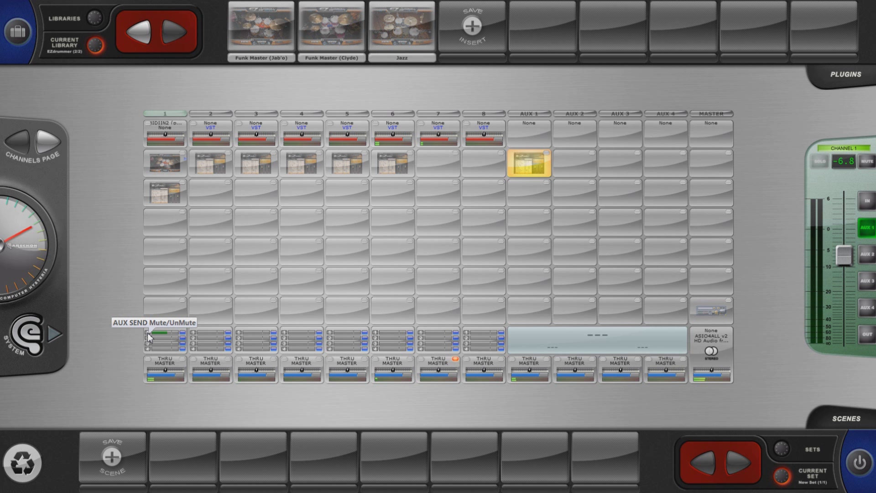
mouse_move(212, 329)
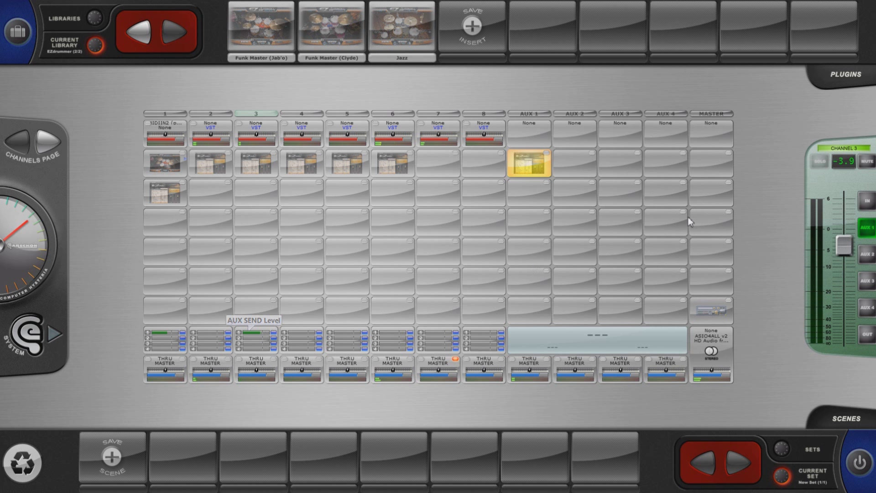
Raise and fine-tune channel 3's Aux 1 reverb send level.
drag(840, 243, 845, 248)
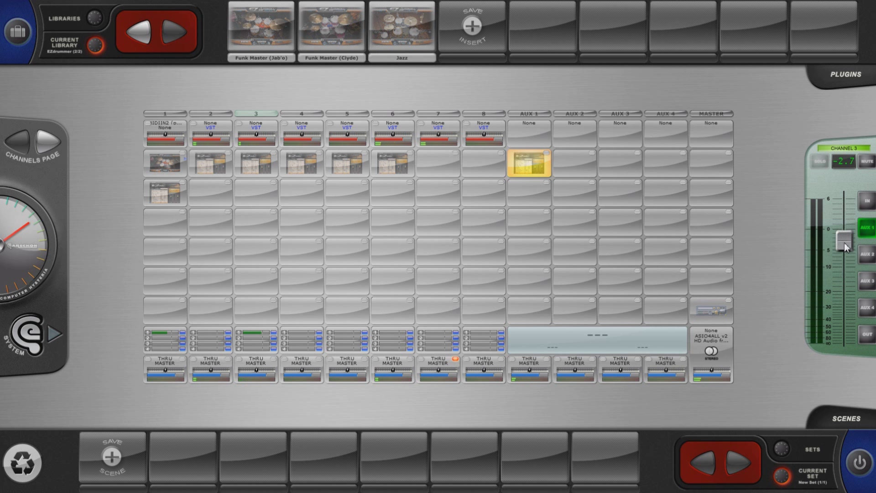
drag(845, 239, 845, 250)
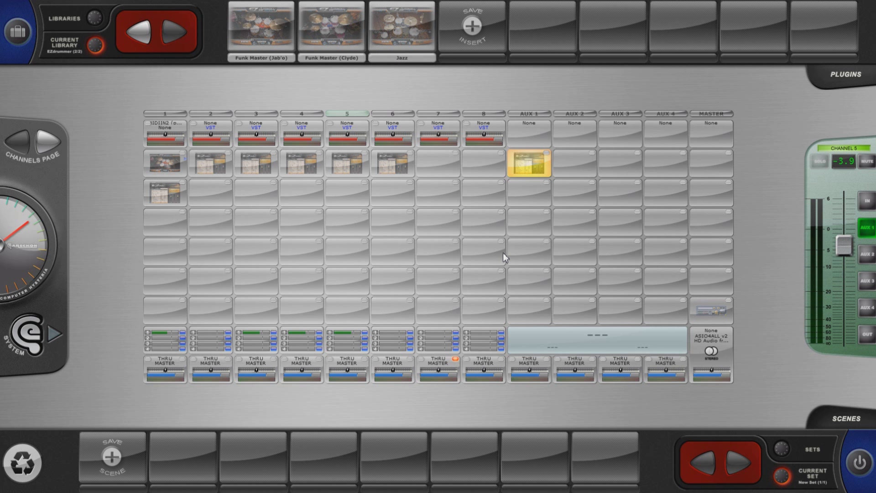
mouse_move(761, 245)
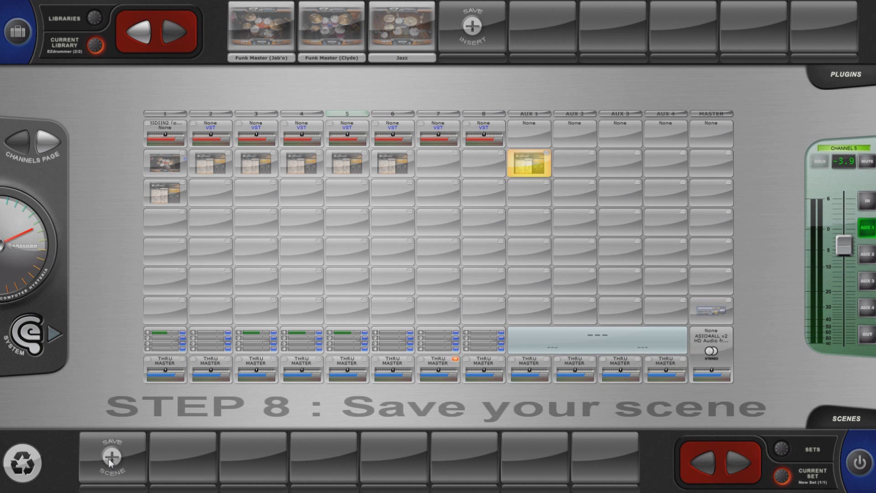
Save the current mix as scene 1 named 'EZD + EZM'.
click(111, 455)
text(EZD +)
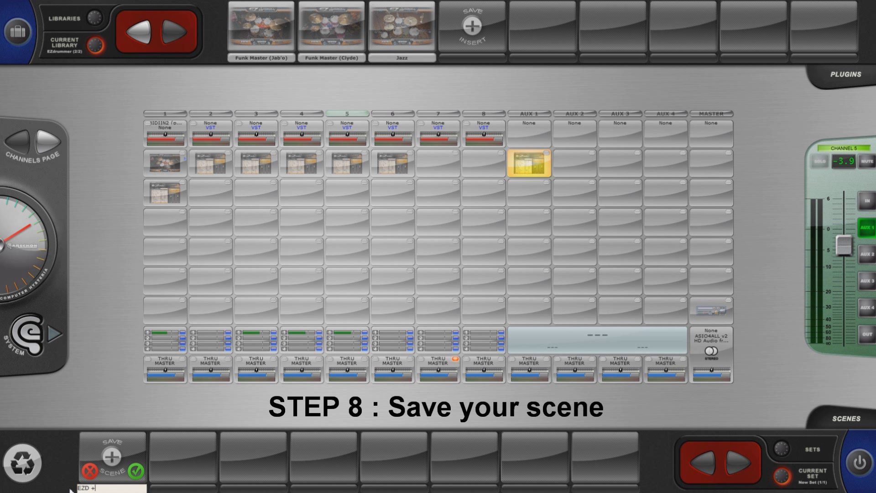
text(EZM)
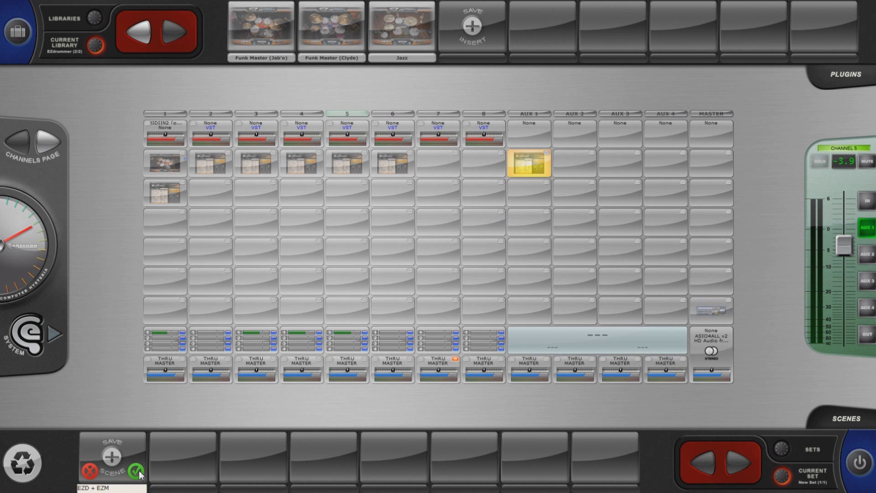
click(135, 471)
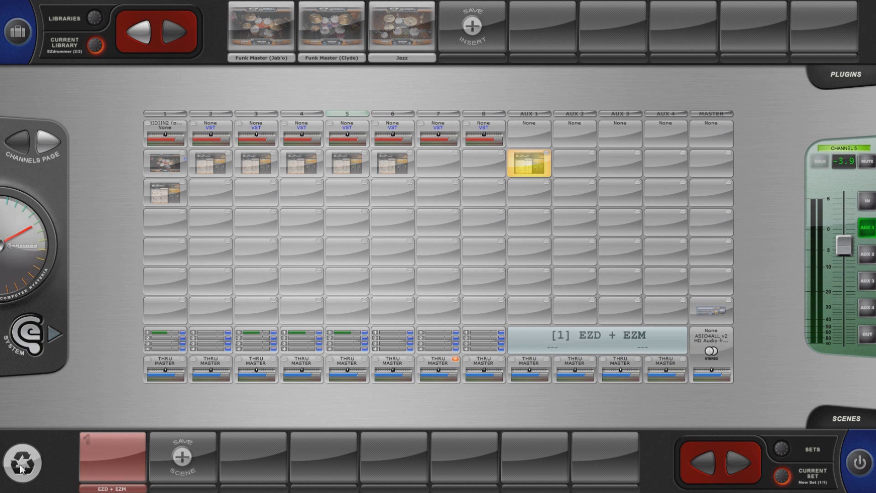
Clear the active scene with the recycle button and confirm with Oui.
click(22, 463)
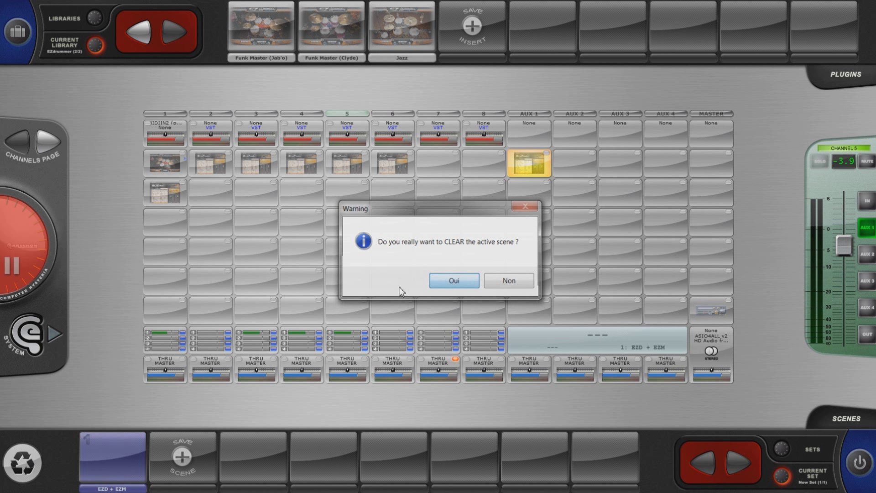
click(454, 280)
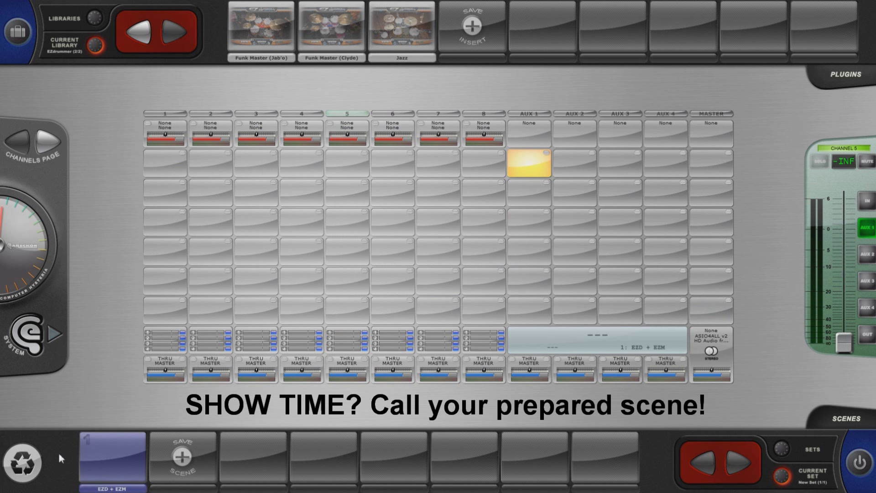